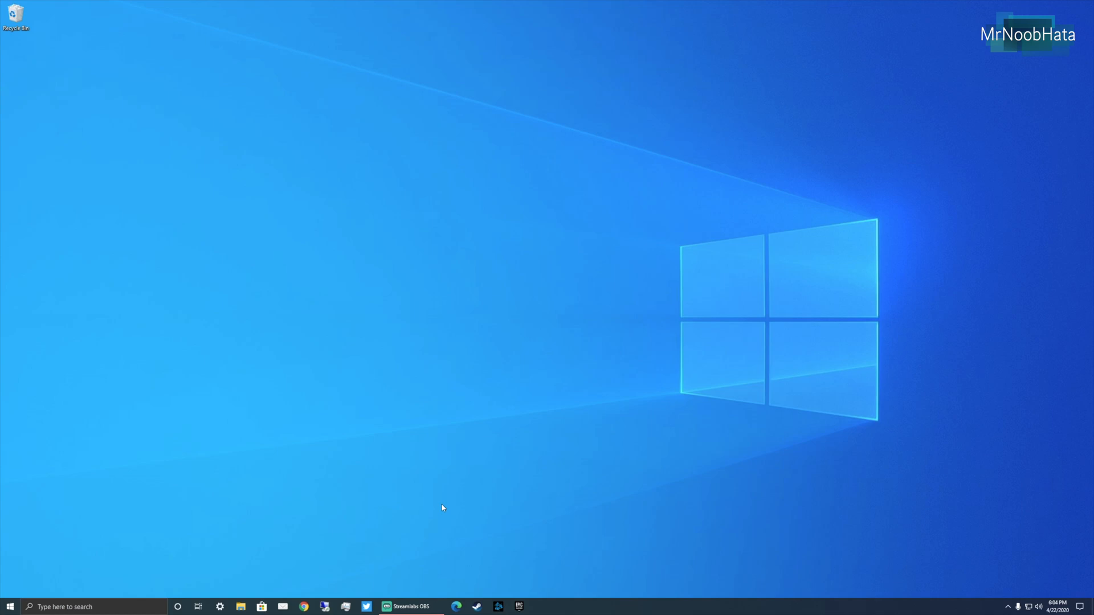
mouse_move(460, 431)
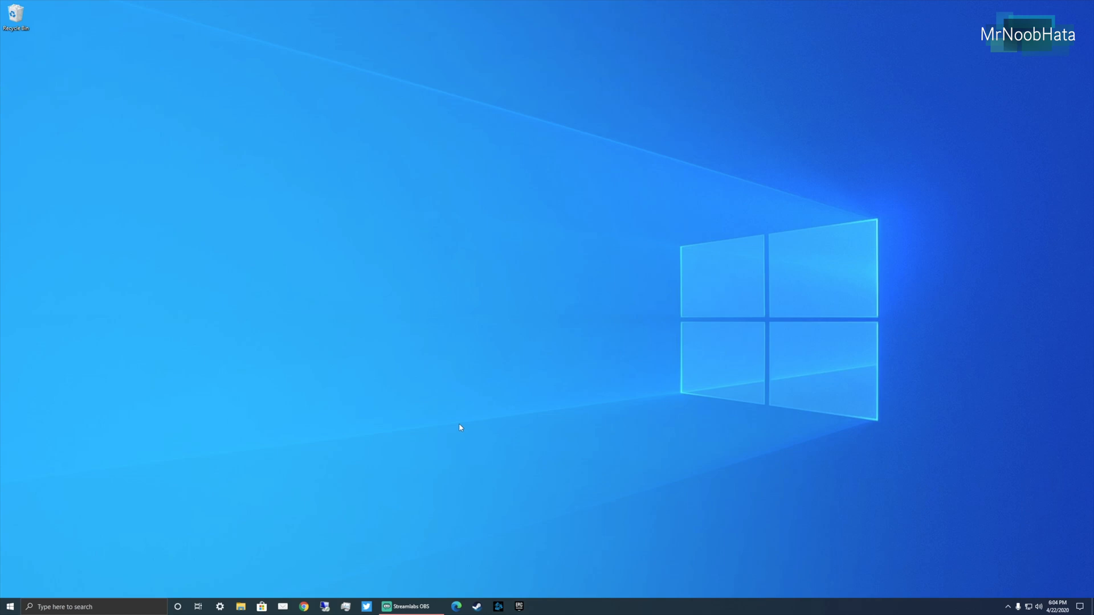
mouse_move(358, 439)
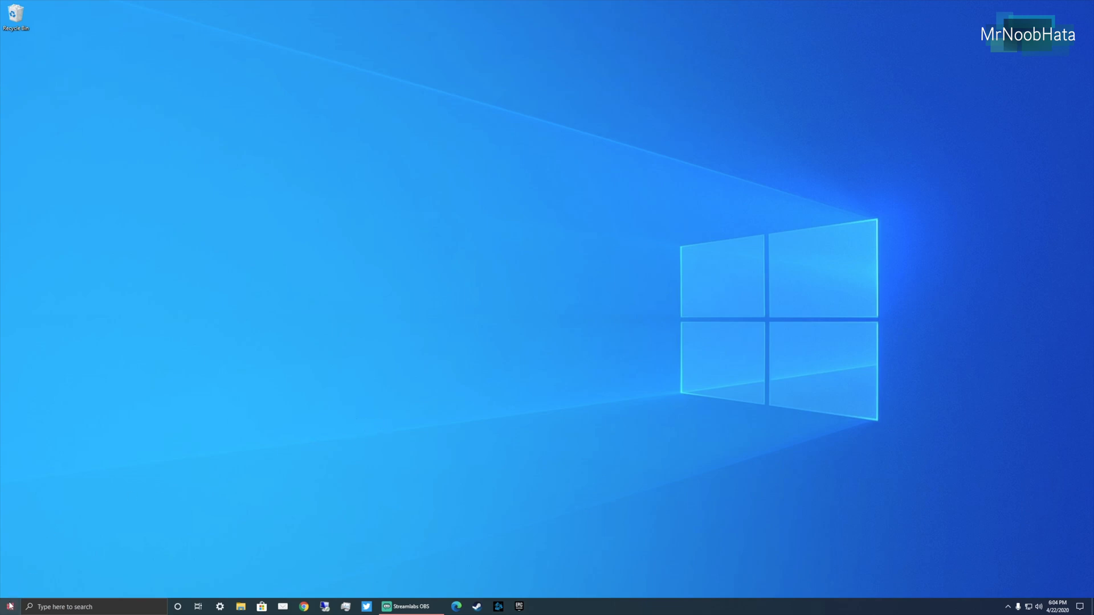
Search Settings for "sound" and open the Sound settings page
click(220, 607)
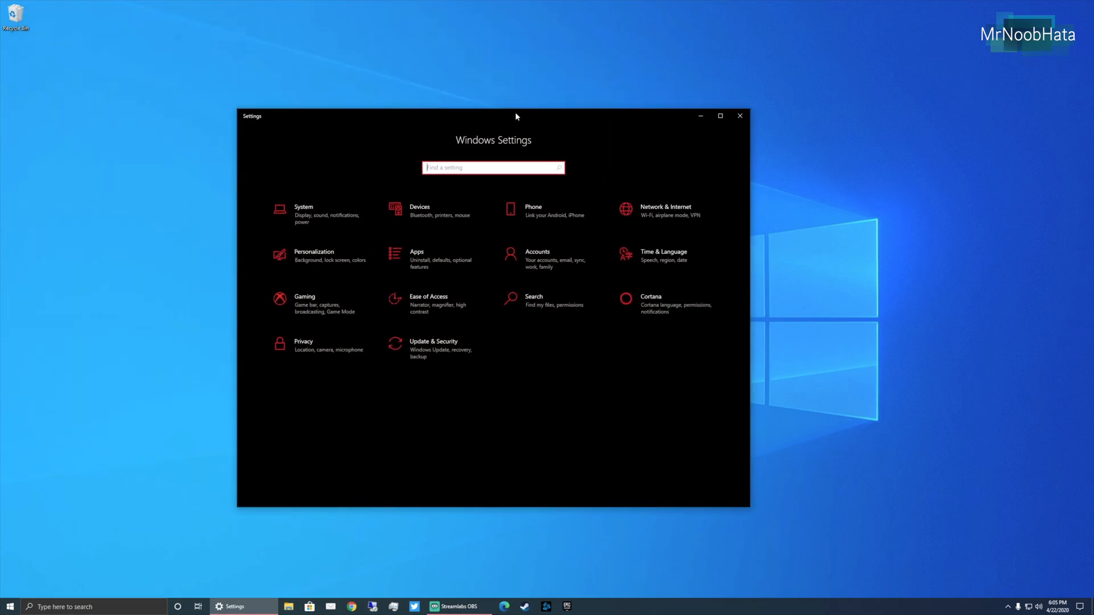
text(s)
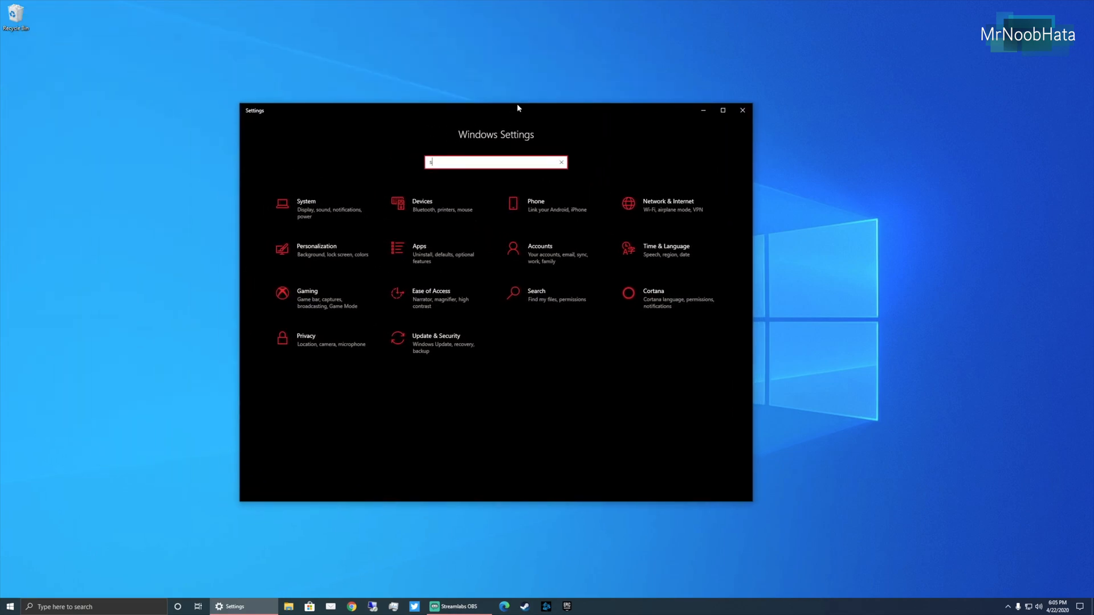
text(sound)
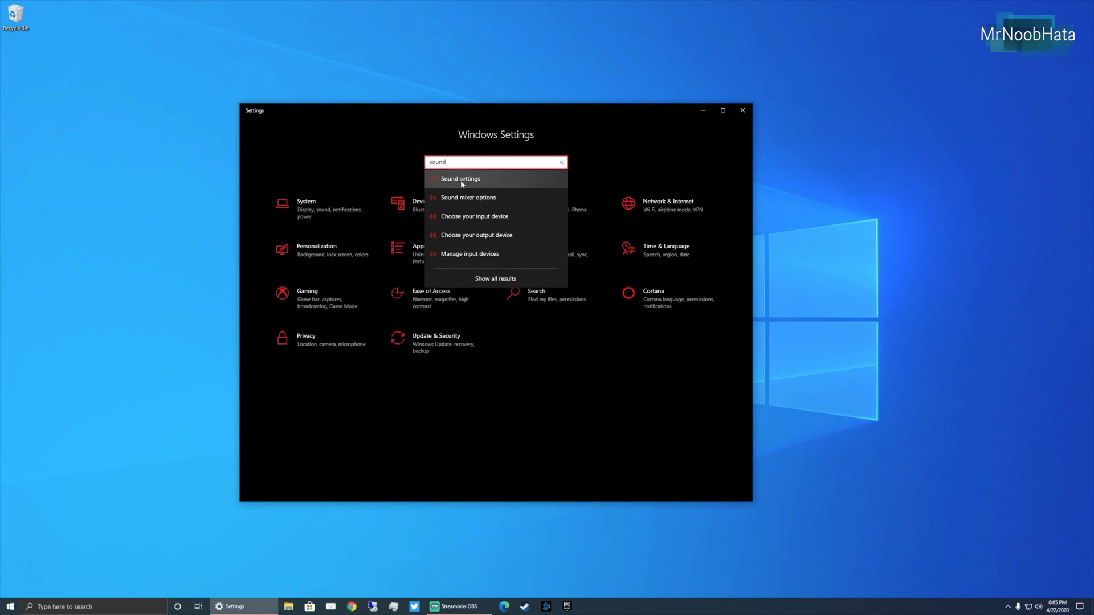
click(460, 178)
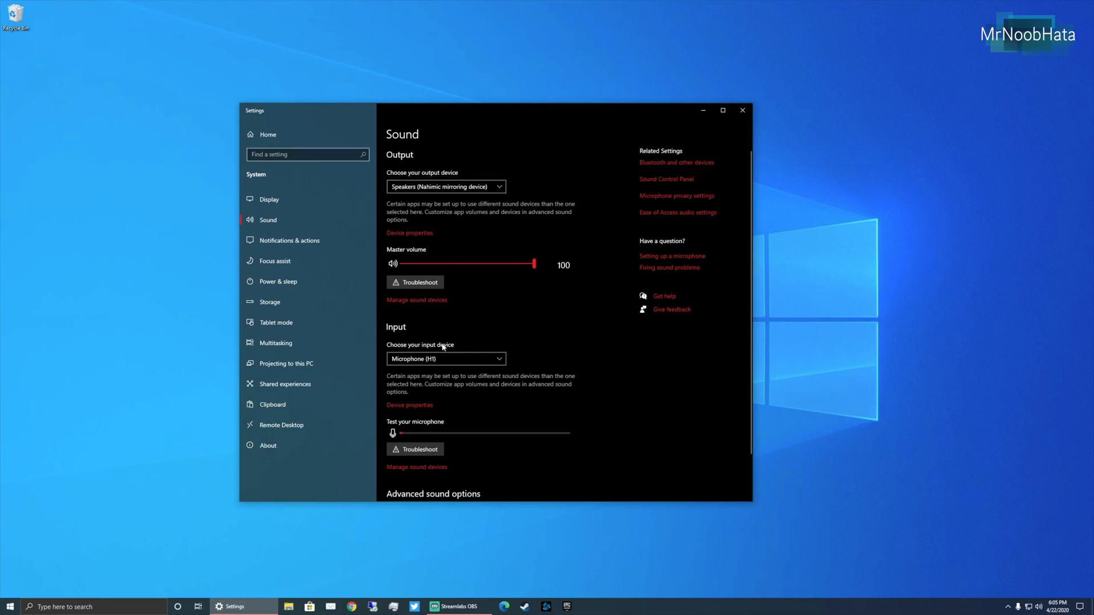
mouse_move(417, 300)
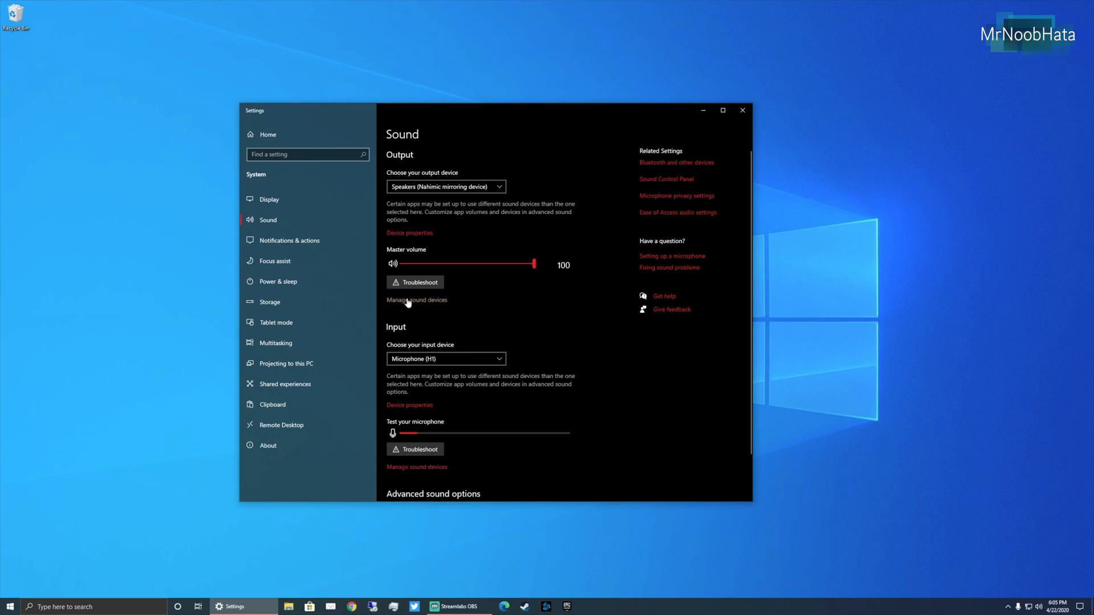
Open Manage sound devices to list every output and input device
click(417, 300)
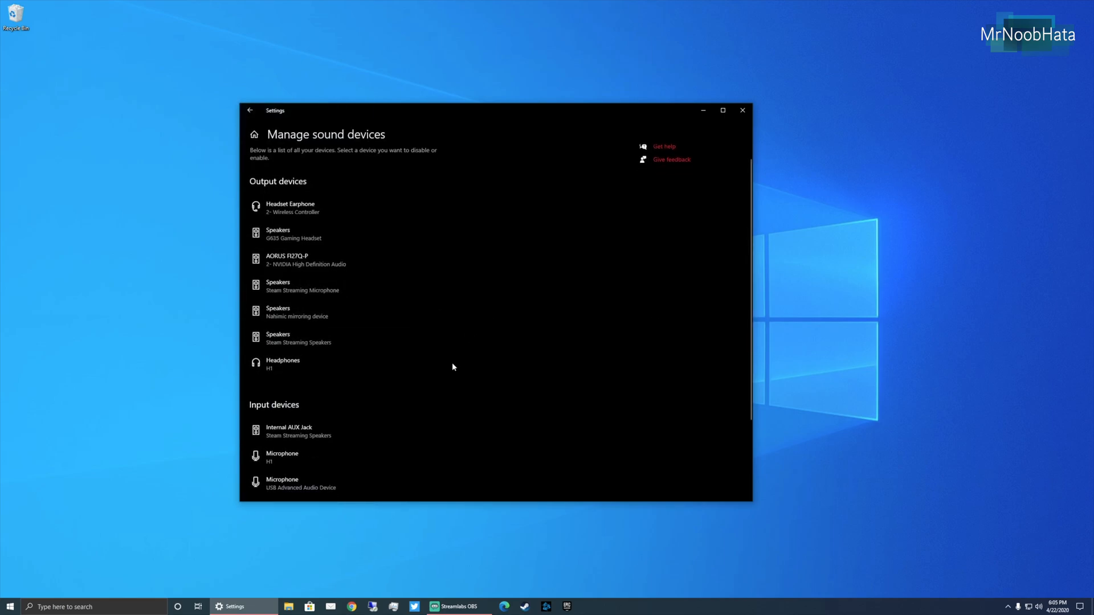
scroll(up, 3)
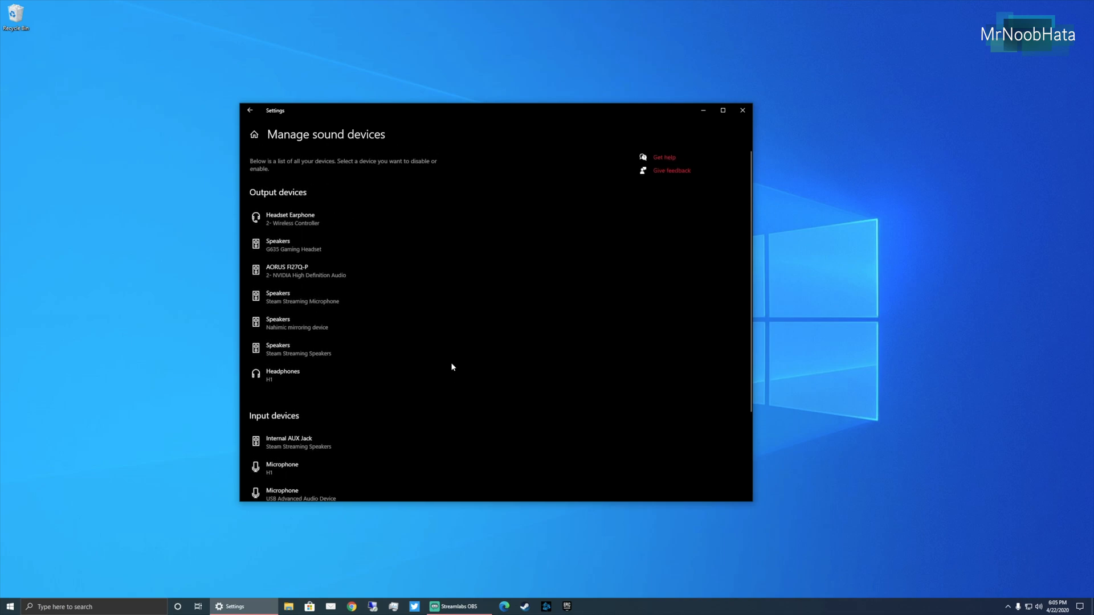
mouse_move(522, 354)
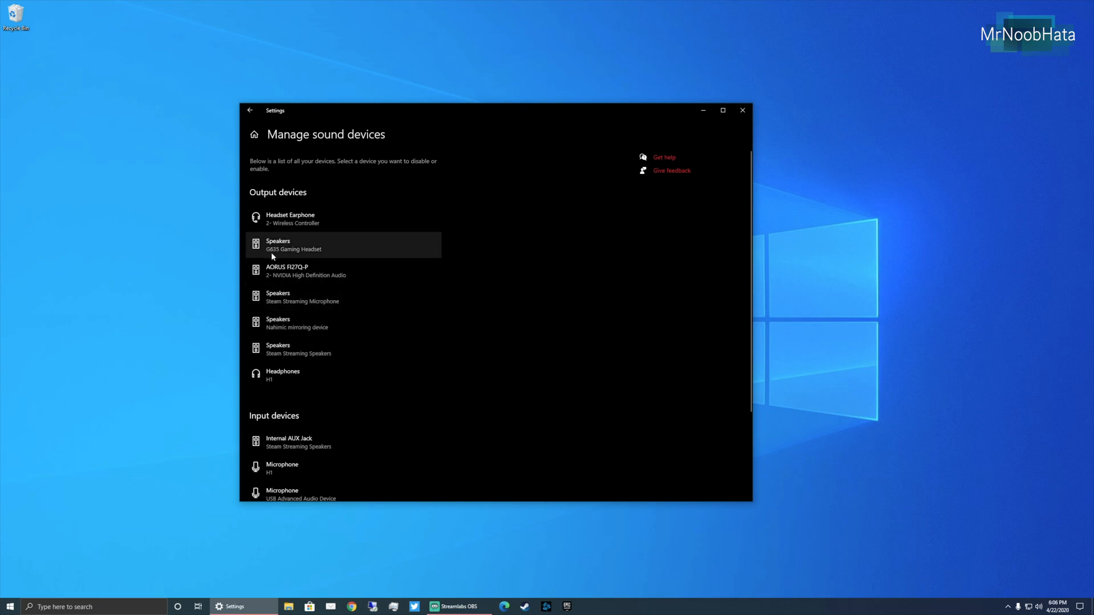
mouse_move(309, 255)
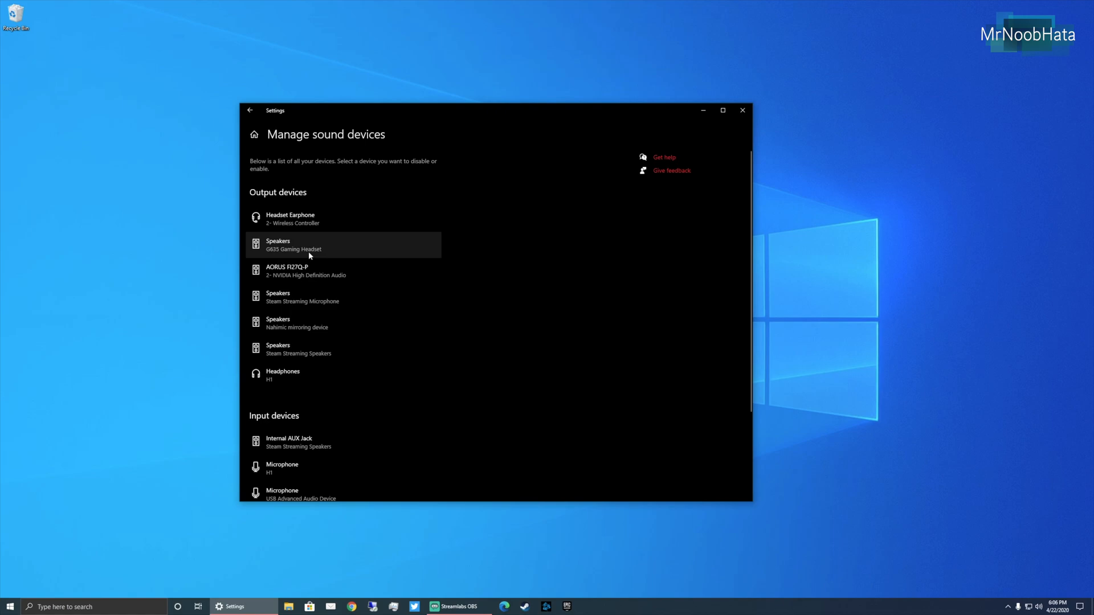
Disable Headset Earphone, AORUS FI27Q-P, and both Steam Streaming outputs
click(293, 245)
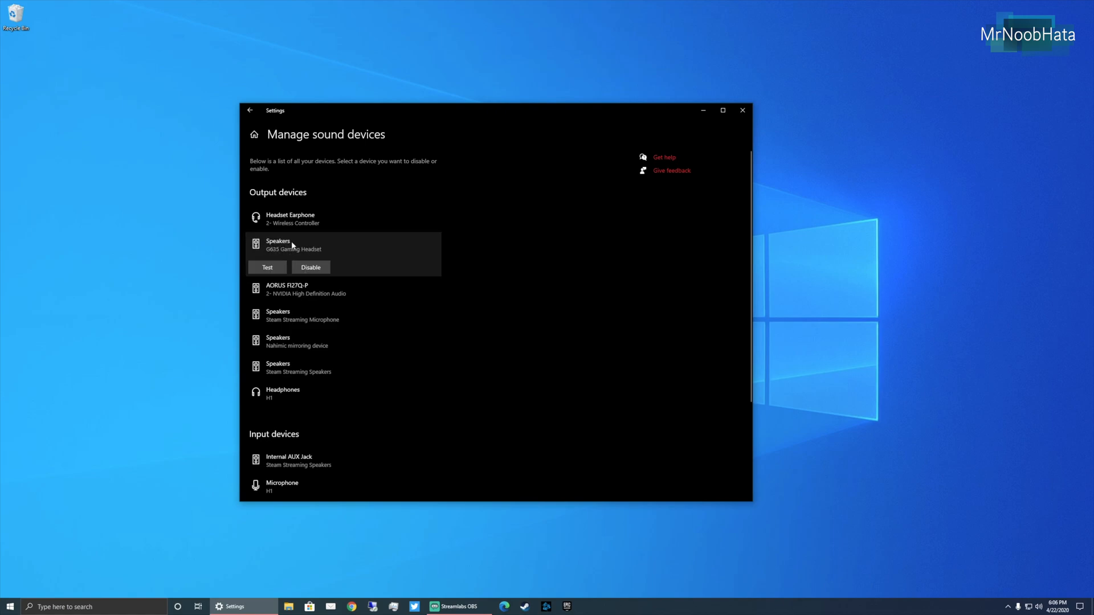
click(290, 218)
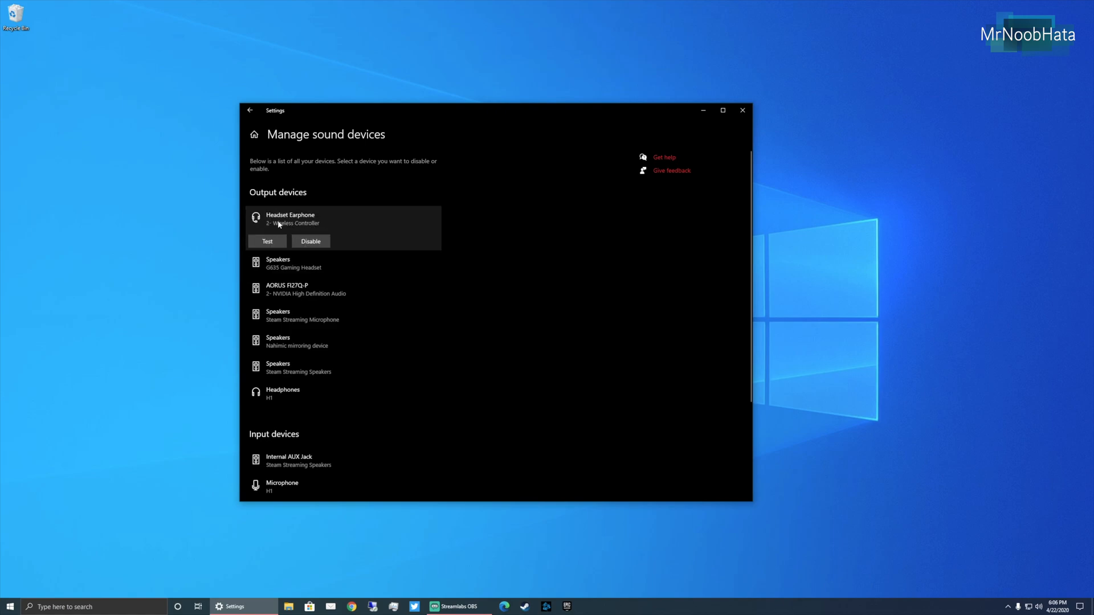
click(310, 240)
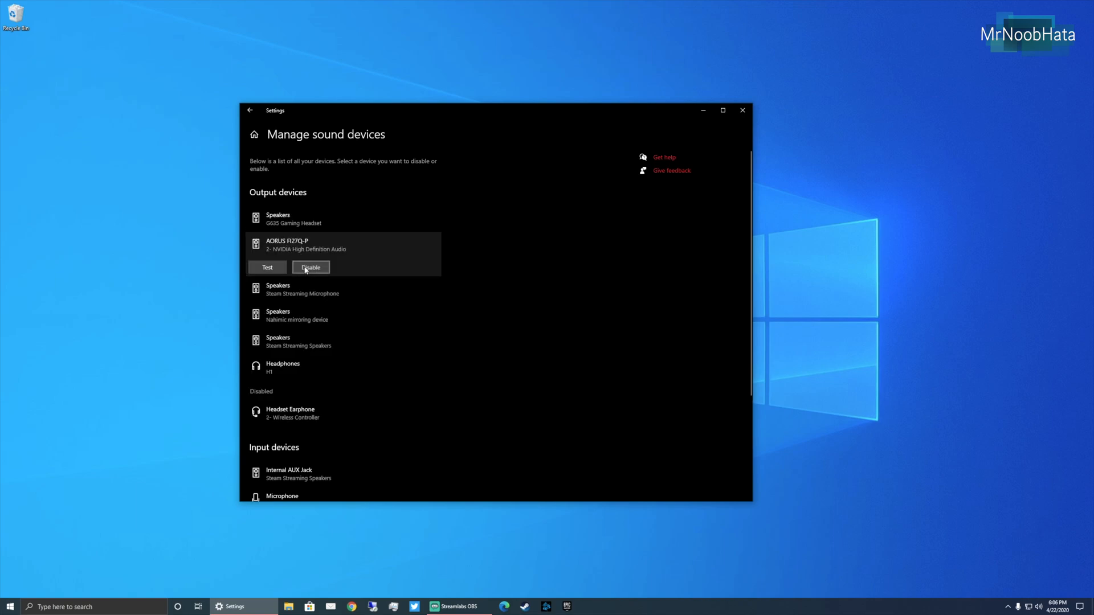
click(310, 267)
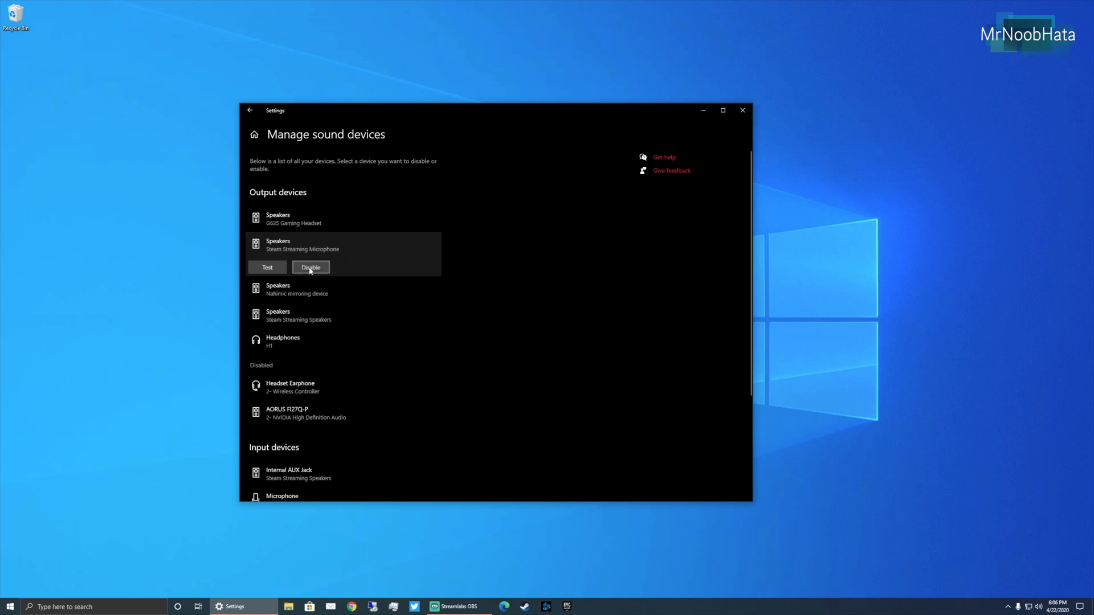
click(310, 267)
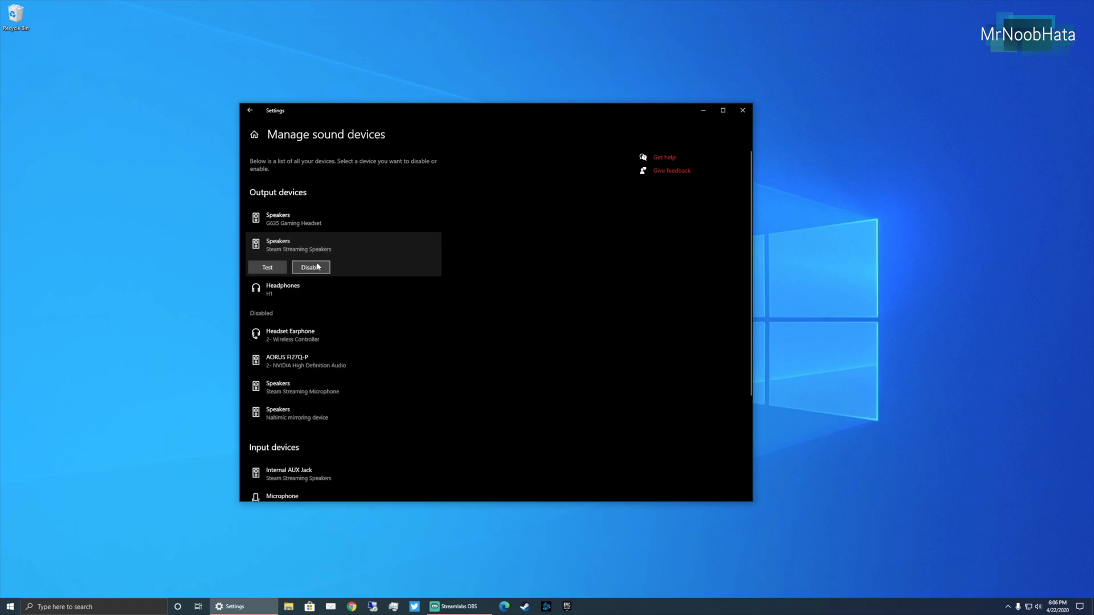
click(310, 267)
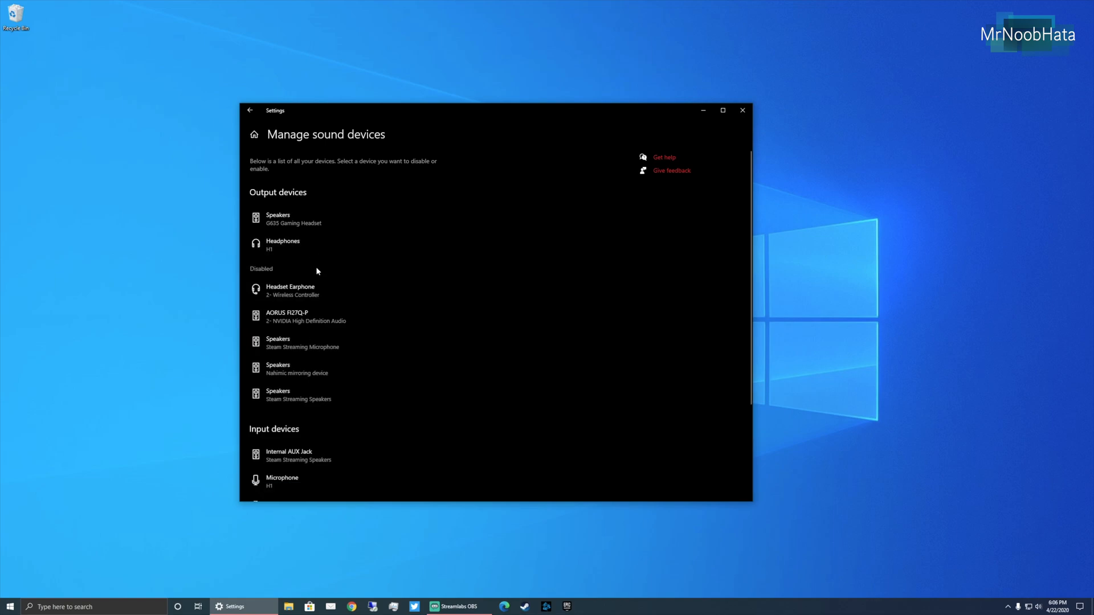
mouse_move(264, 268)
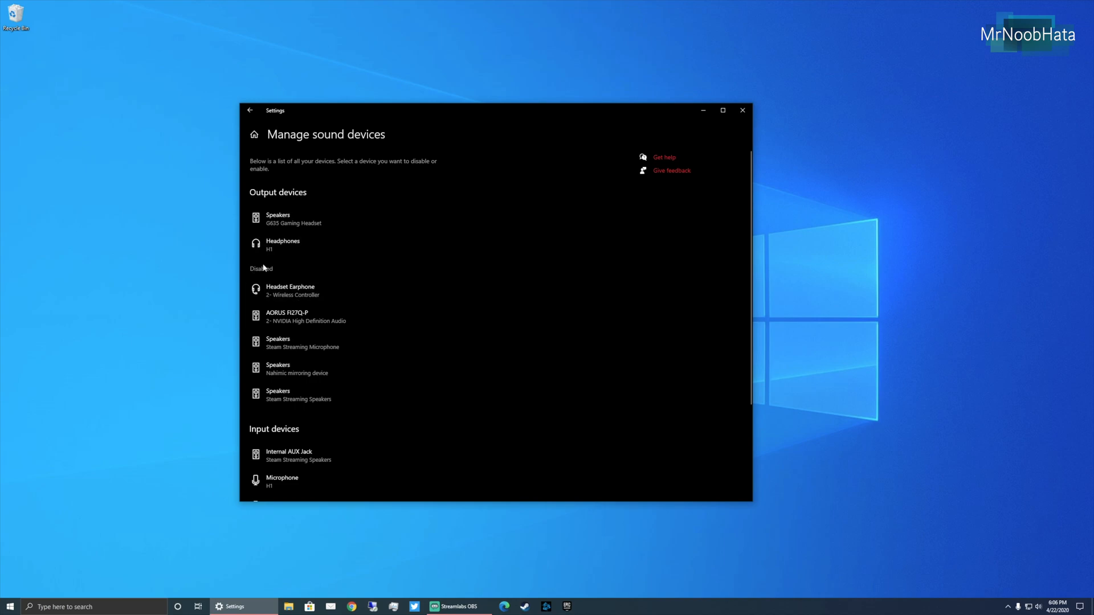
Disable the Internal AUX Jack and wireless controller Headset Microphone inputs
scroll(down, 3)
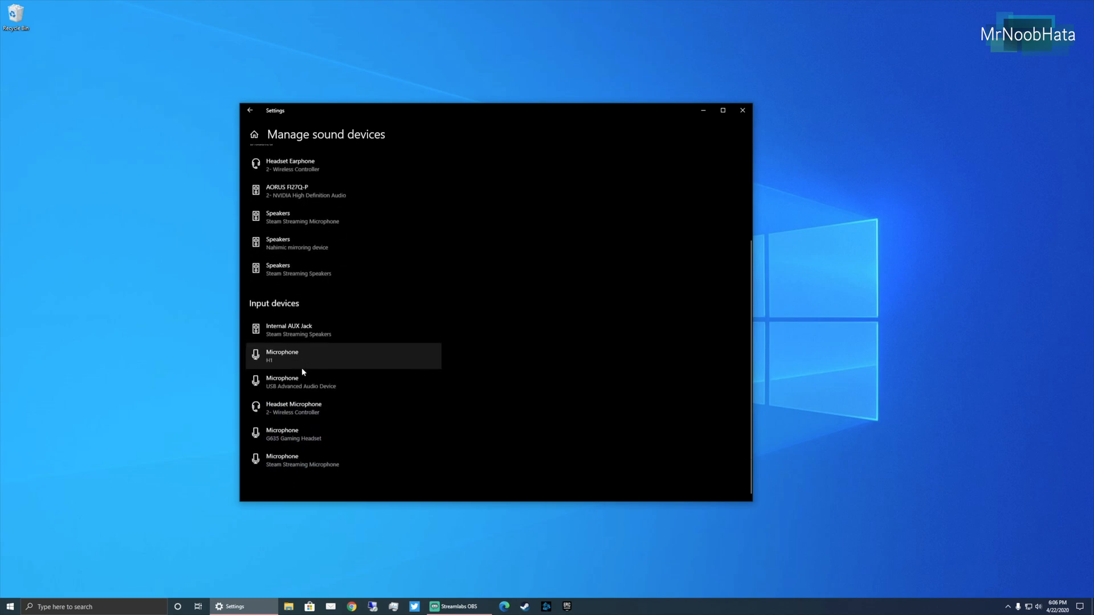
scroll(up, 3)
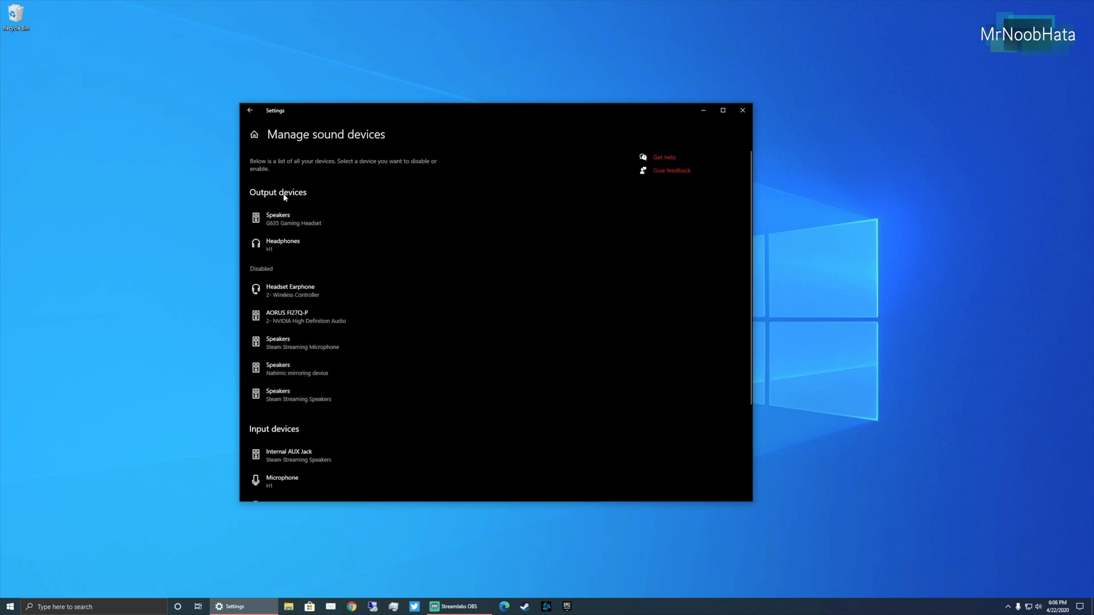
mouse_move(271, 271)
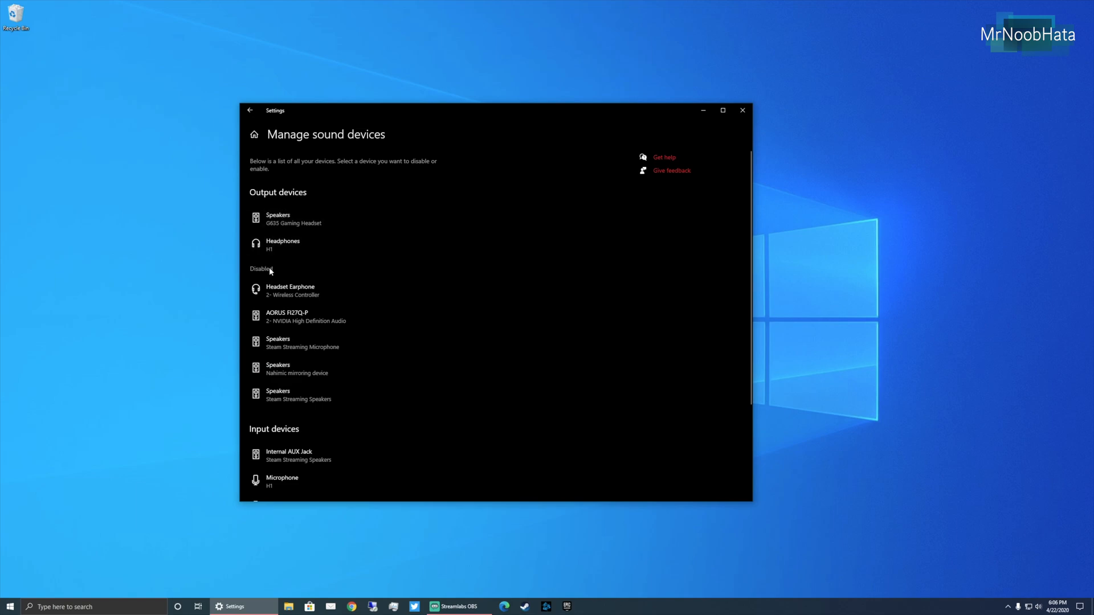
scroll(down, 3)
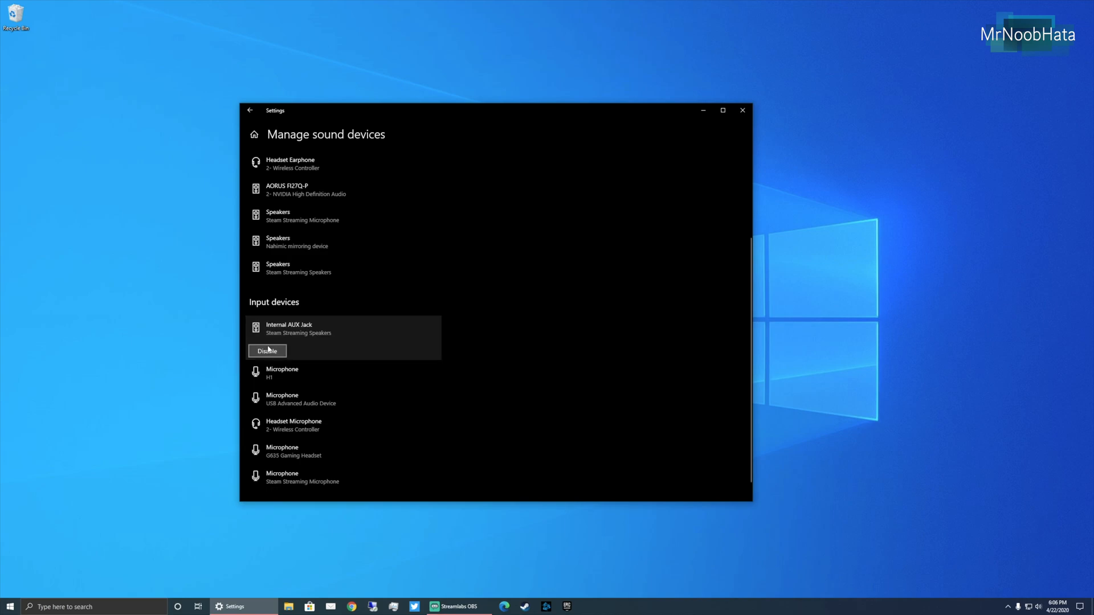
click(267, 351)
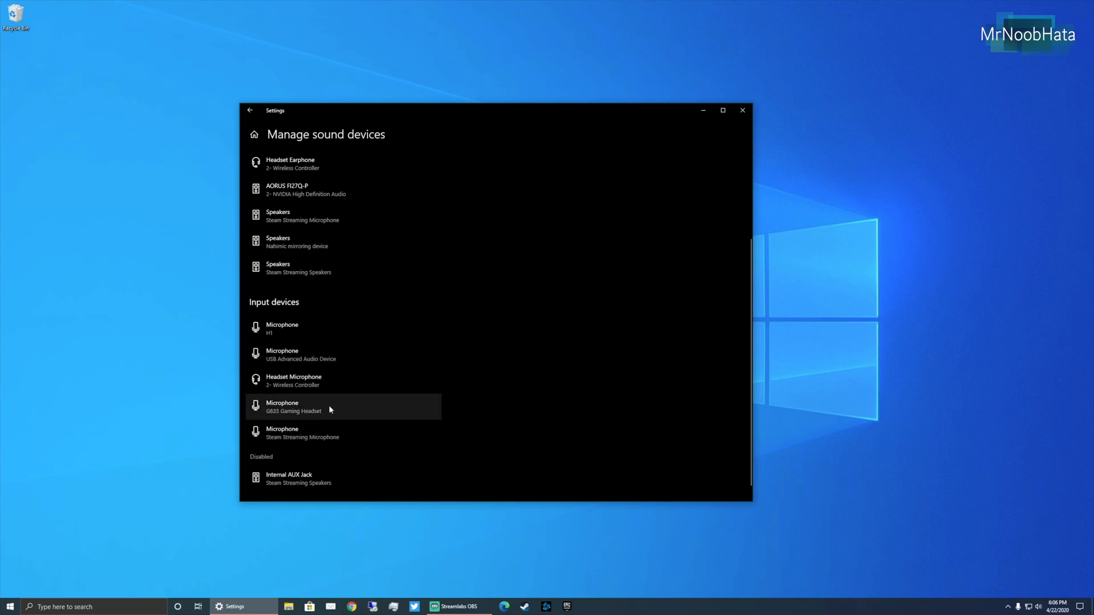
click(292, 380)
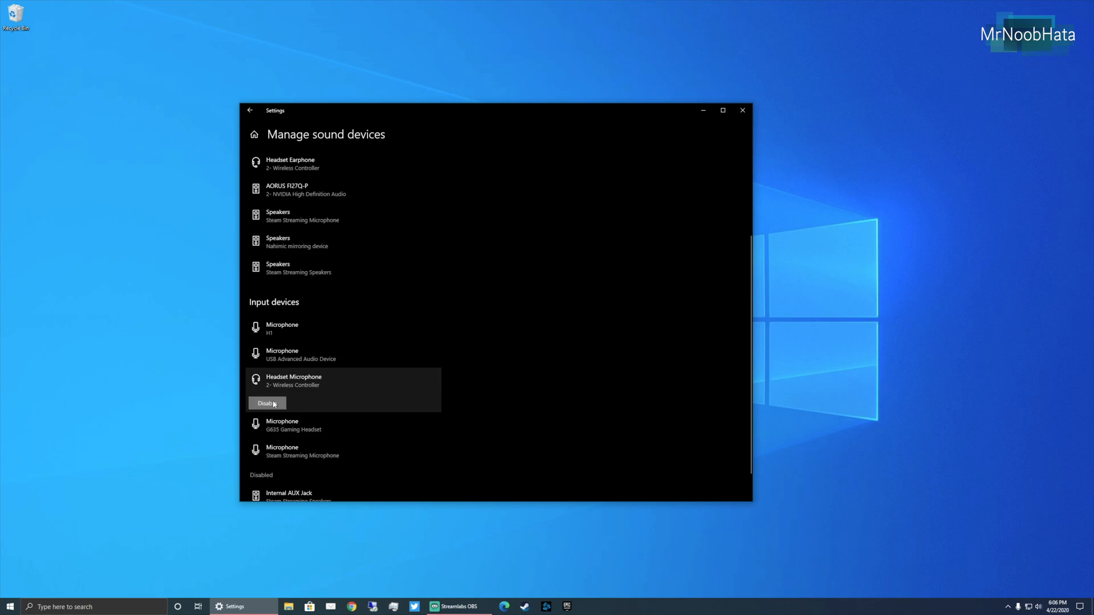
click(267, 403)
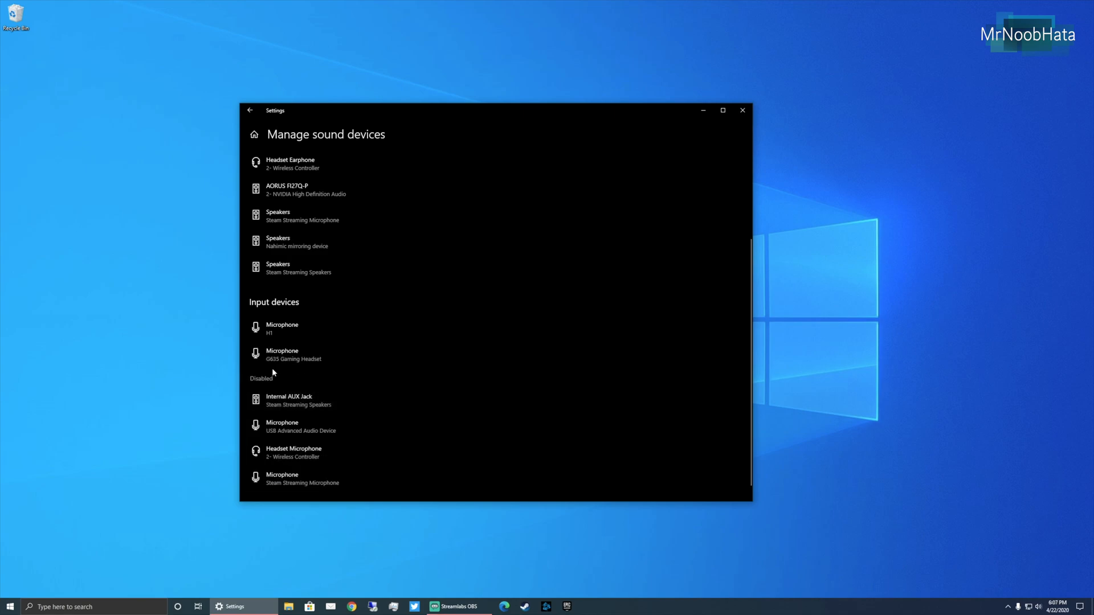
scroll(up, 3)
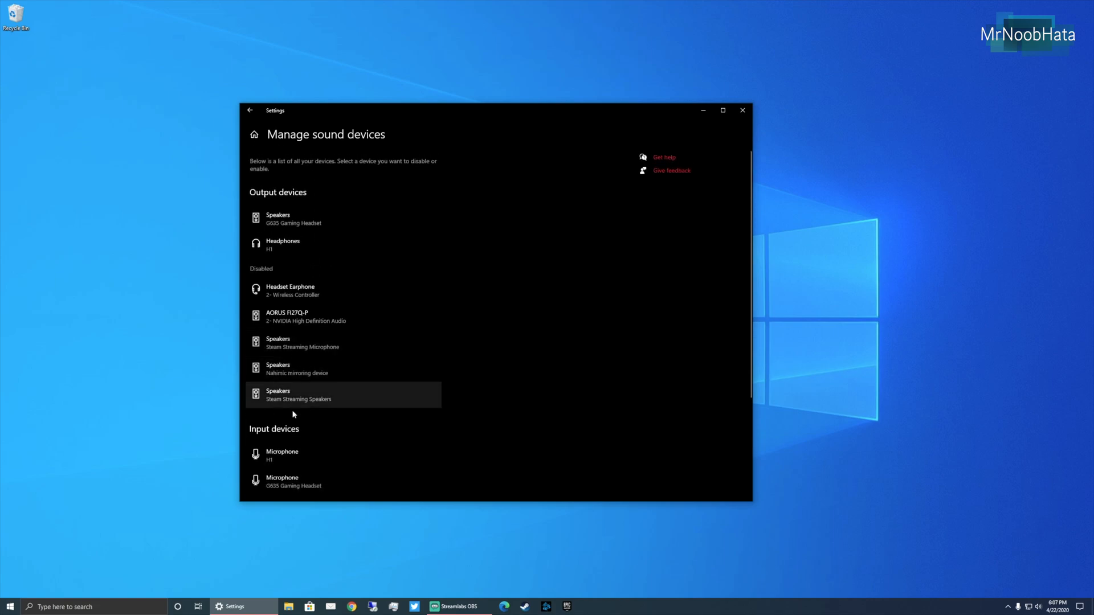
mouse_move(385, 419)
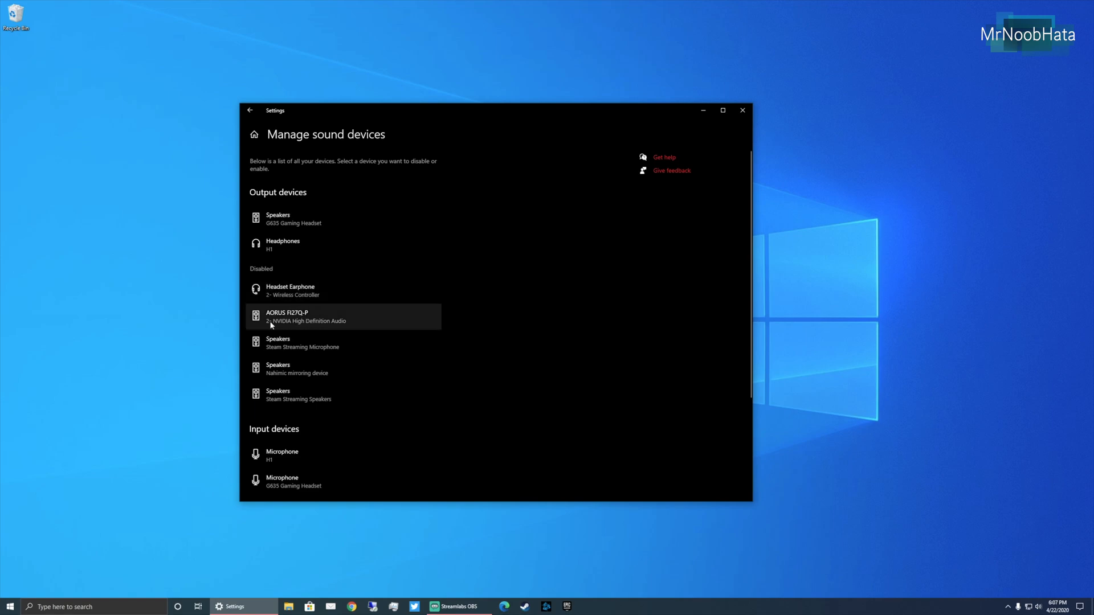
scroll(down, 3)
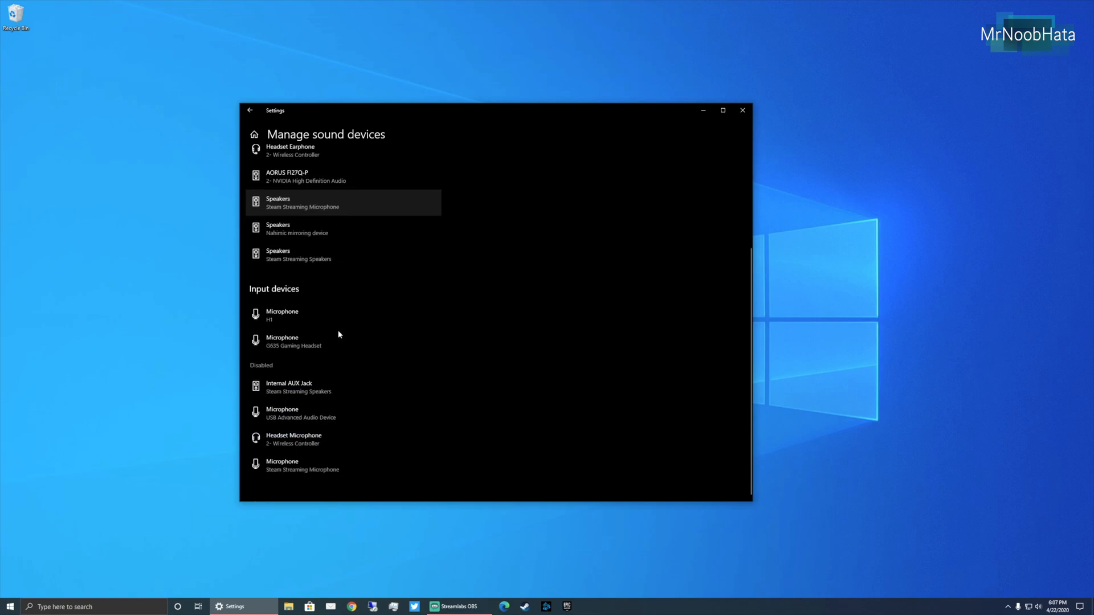
scroll(up, 3)
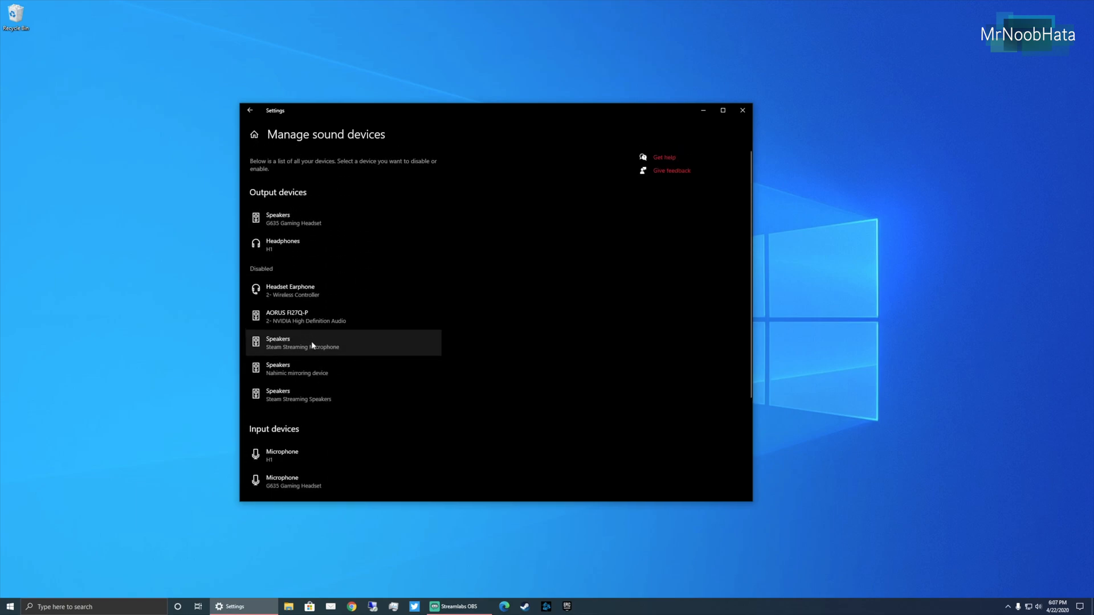
click(342, 316)
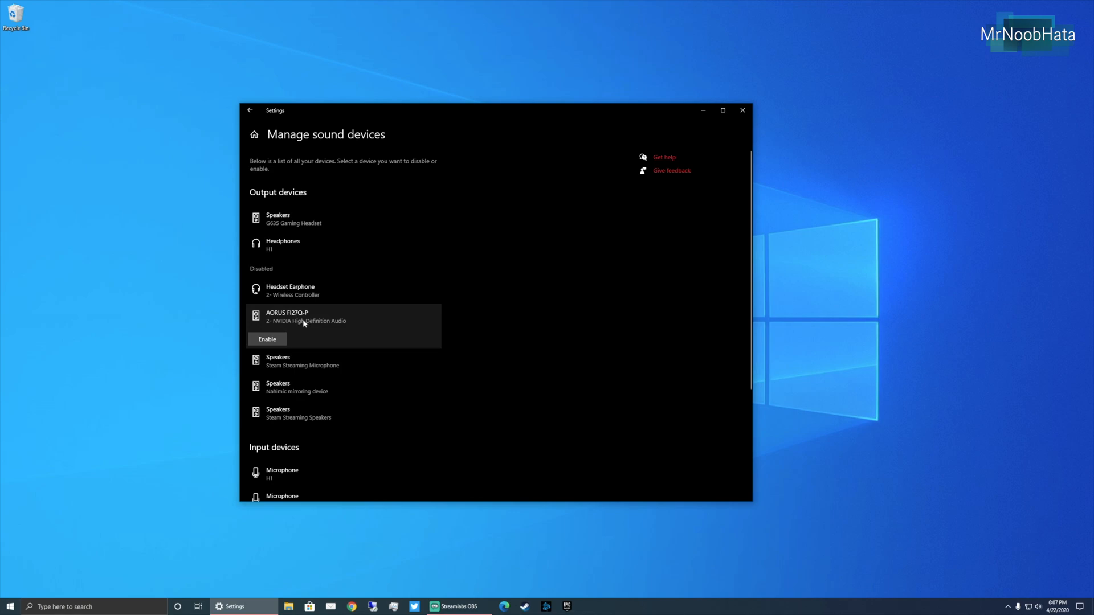
click(267, 339)
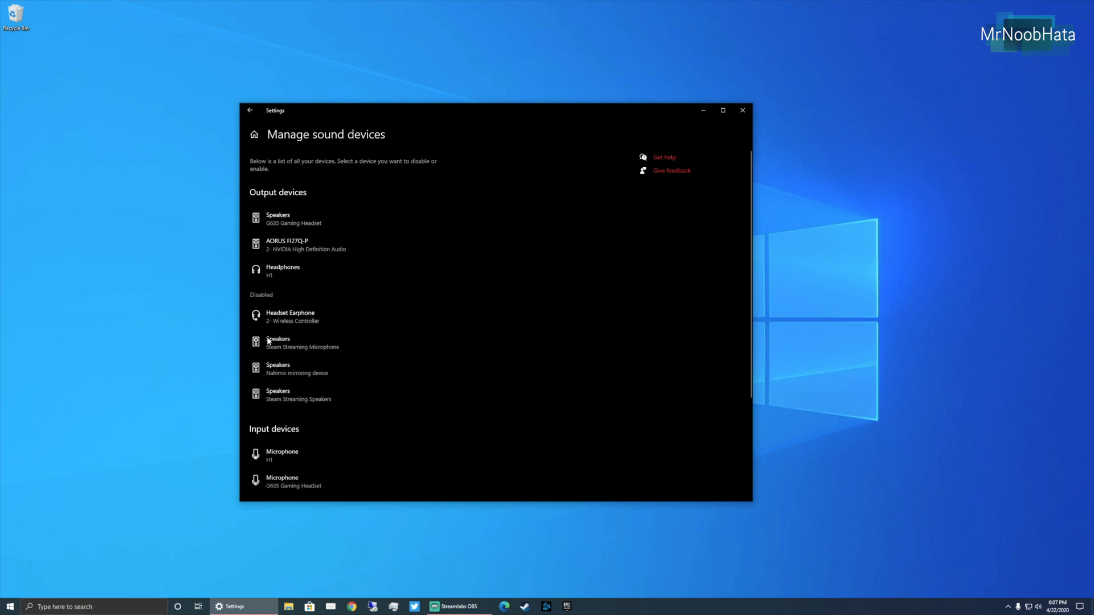
click(305, 245)
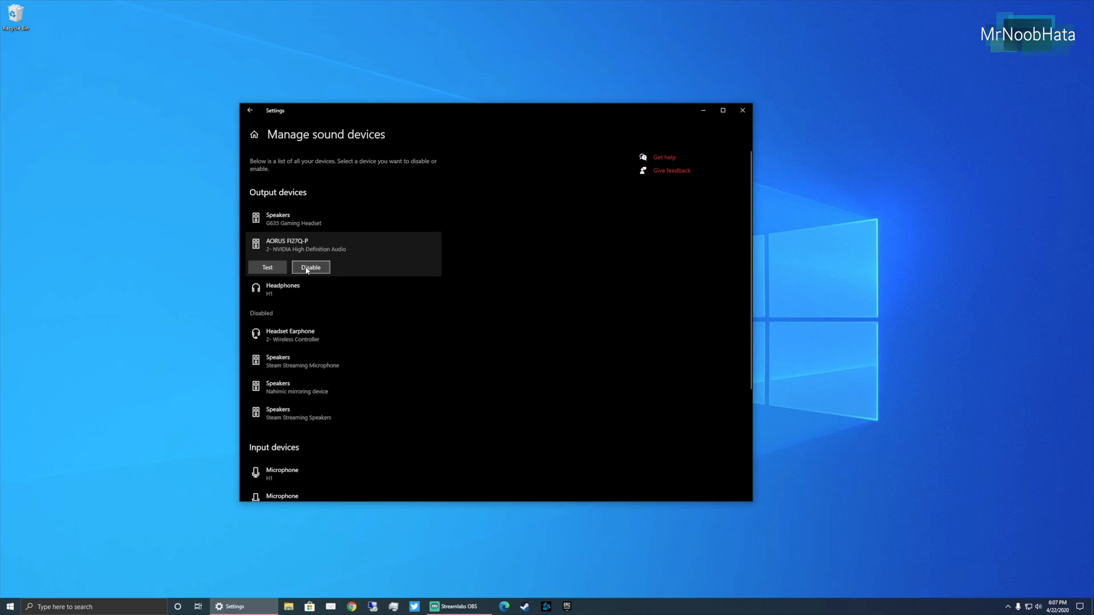
click(310, 268)
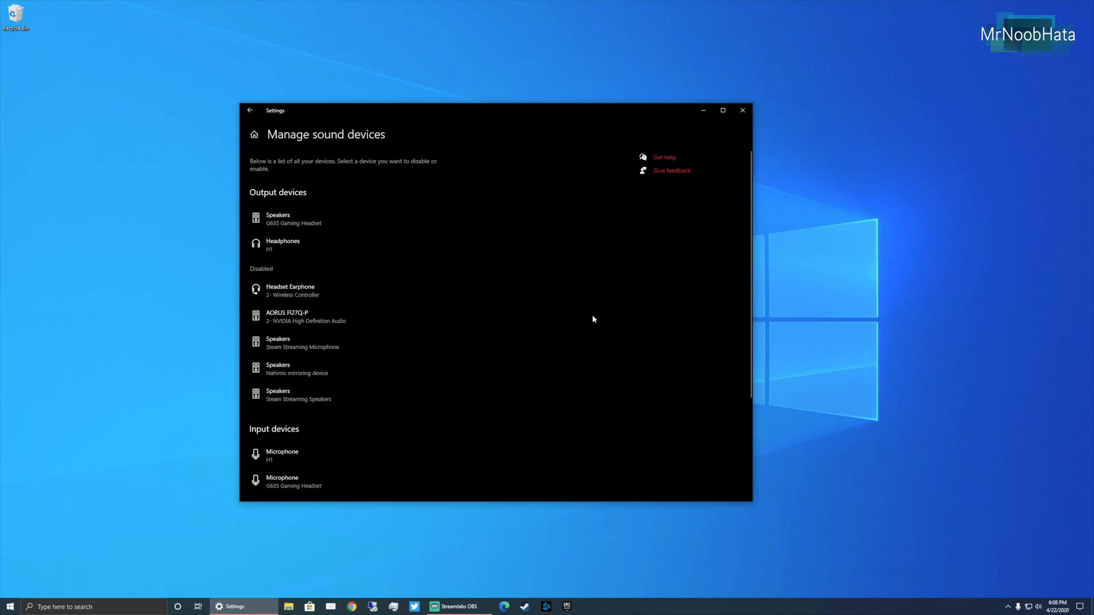
mouse_move(602, 327)
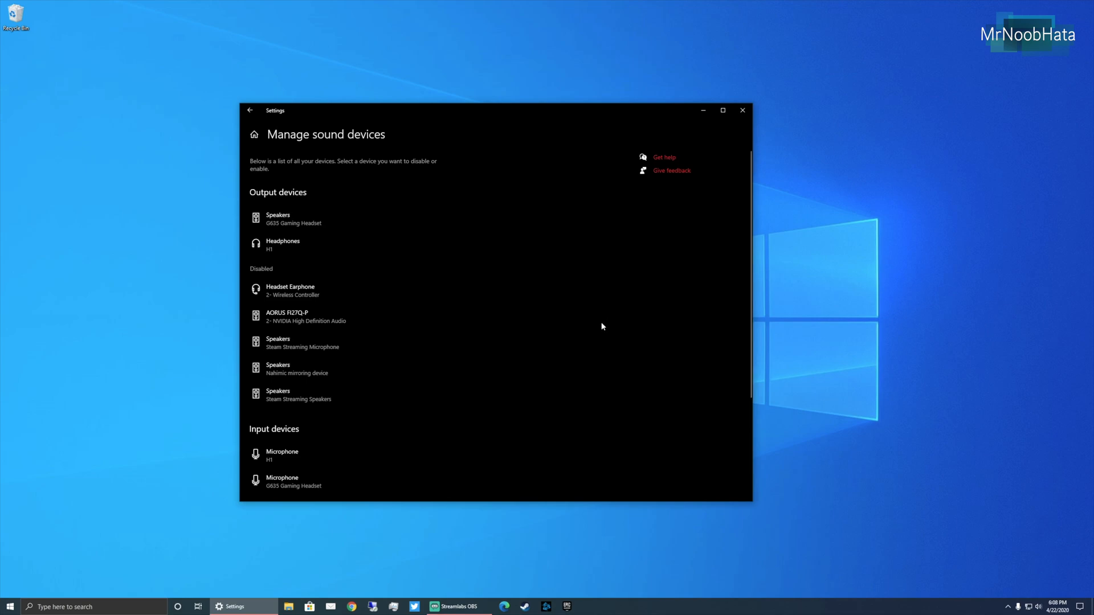